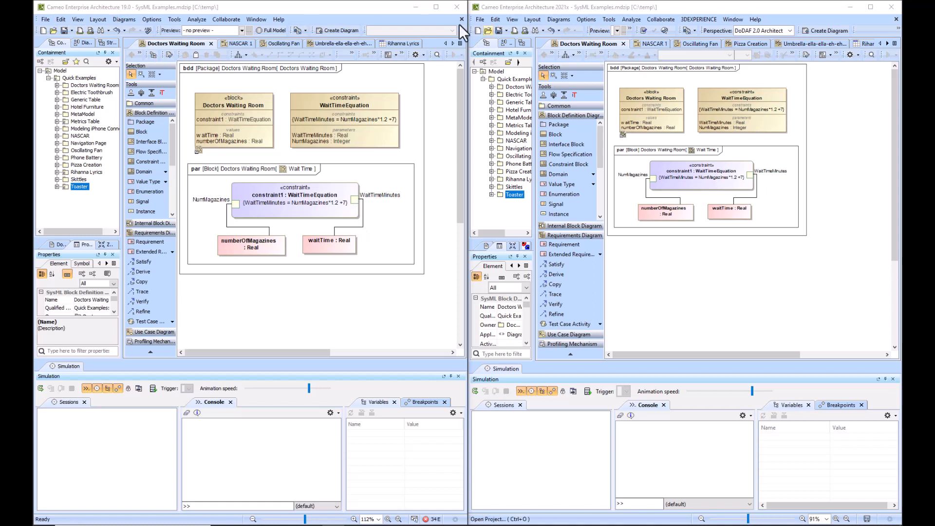
mouse_move(556, 19)
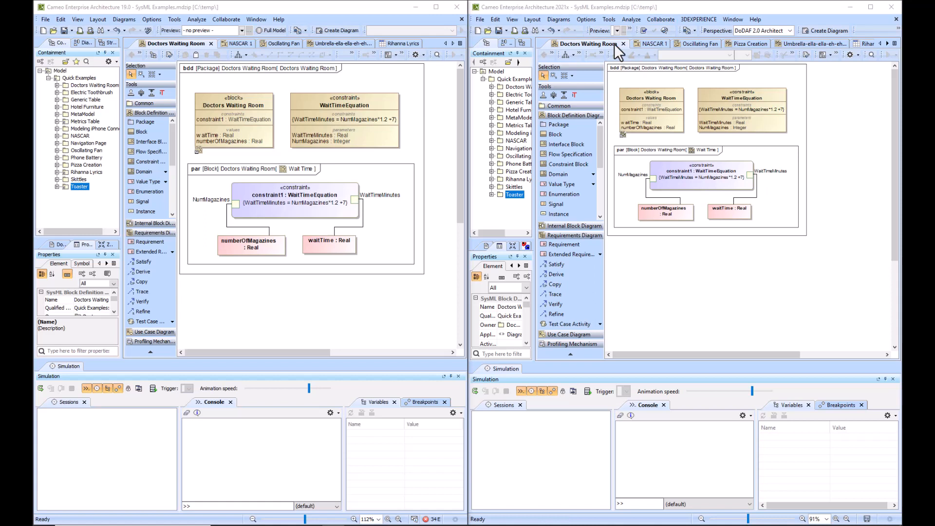
mouse_move(189, 64)
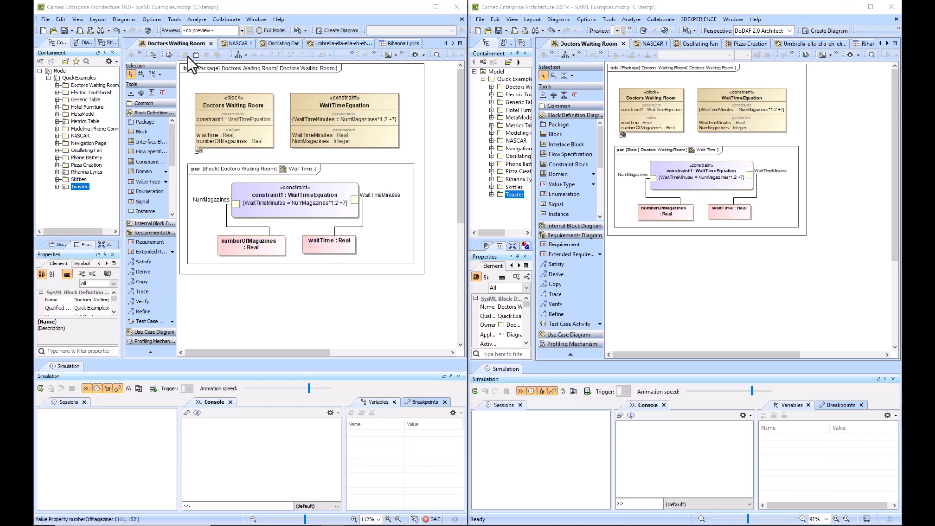
Run Doctors Waiting Room in both versions: 22 magazines give waitTime 33.4, 20 give 31.
click(233, 106)
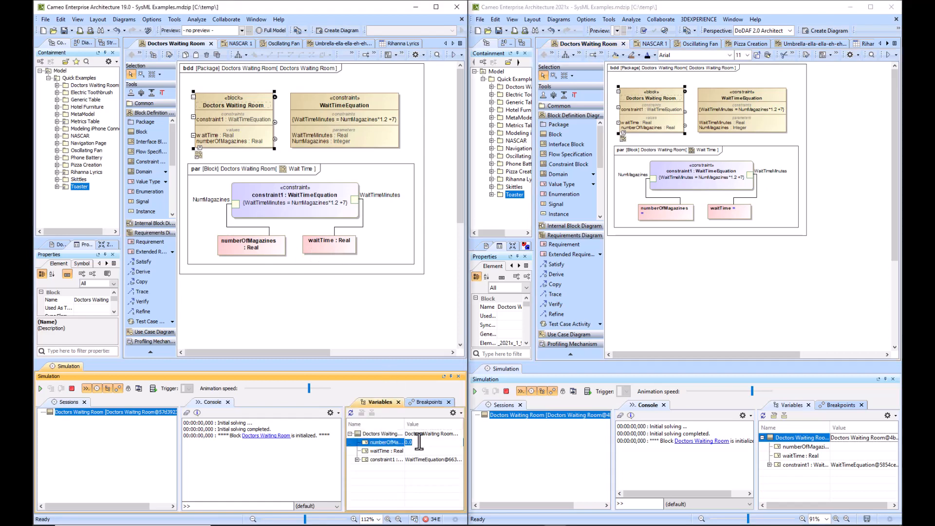
text(22.0000)
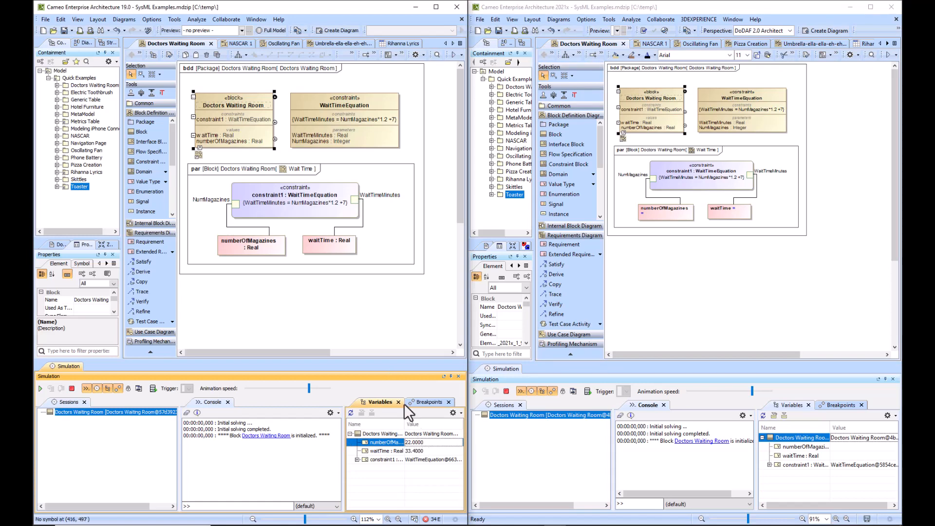
click(355, 304)
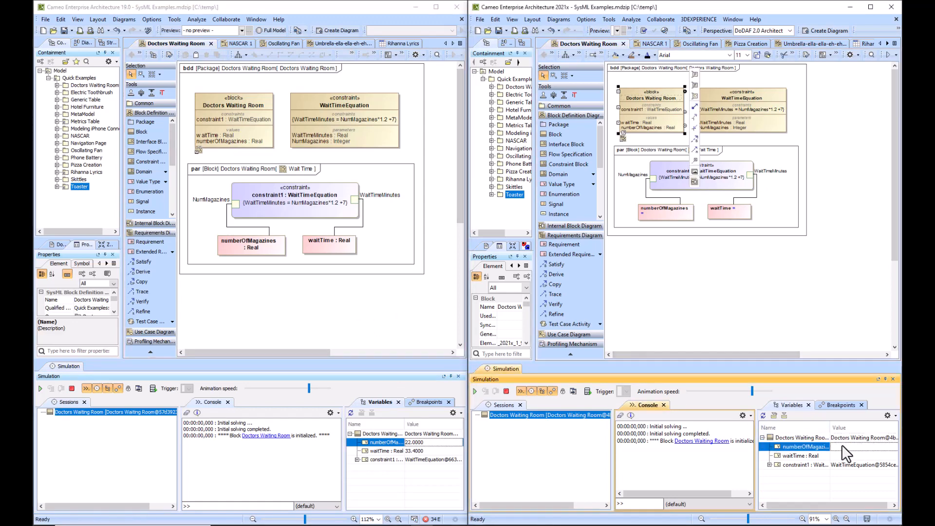
click(834, 446)
text(20.0000)
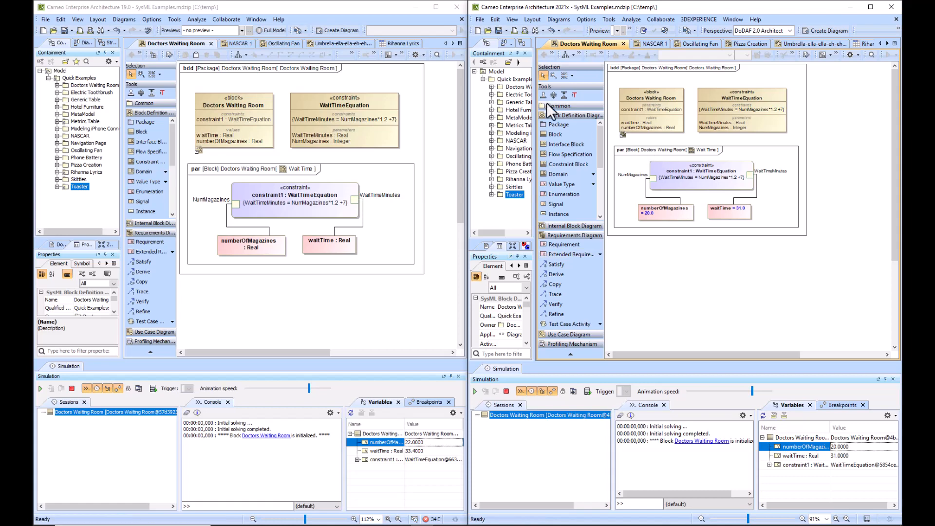
mouse_move(420, 50)
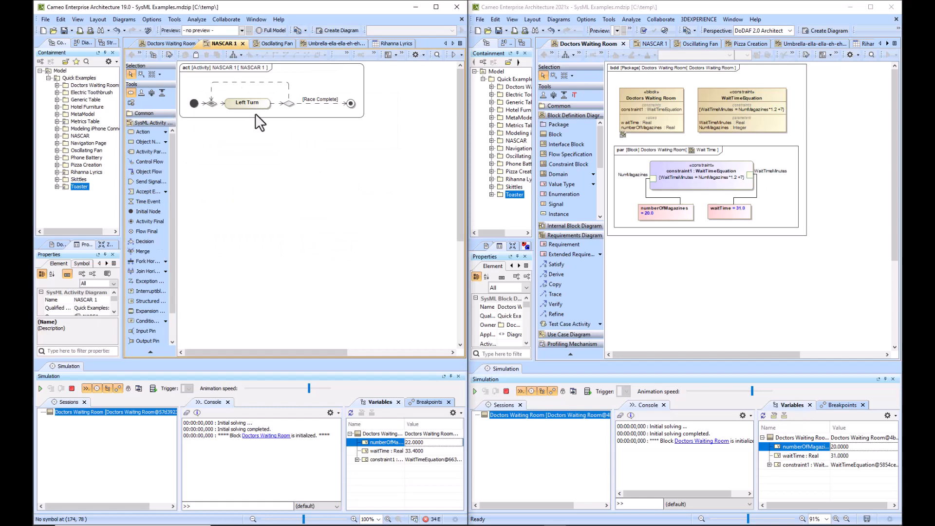
Start the NASCAR 1 simulation in both versions, terminating the previous execution.
click(641, 44)
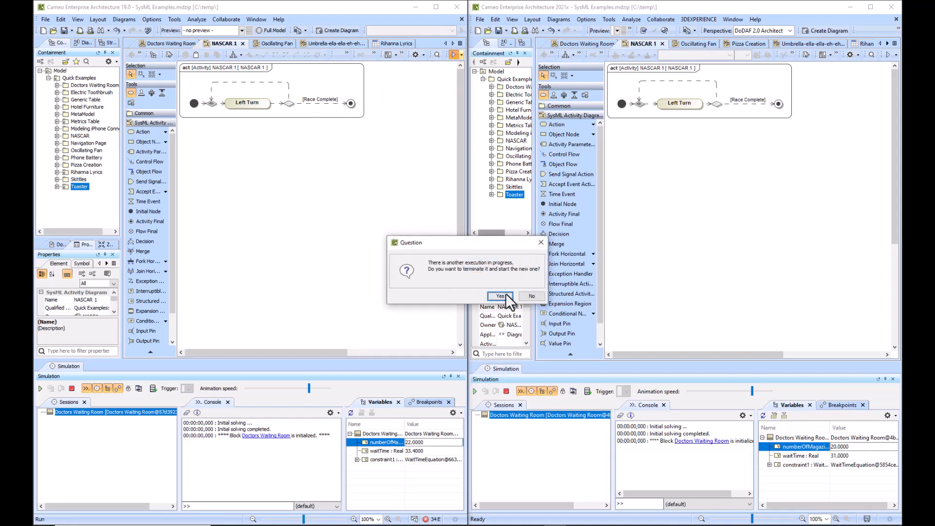
click(500, 296)
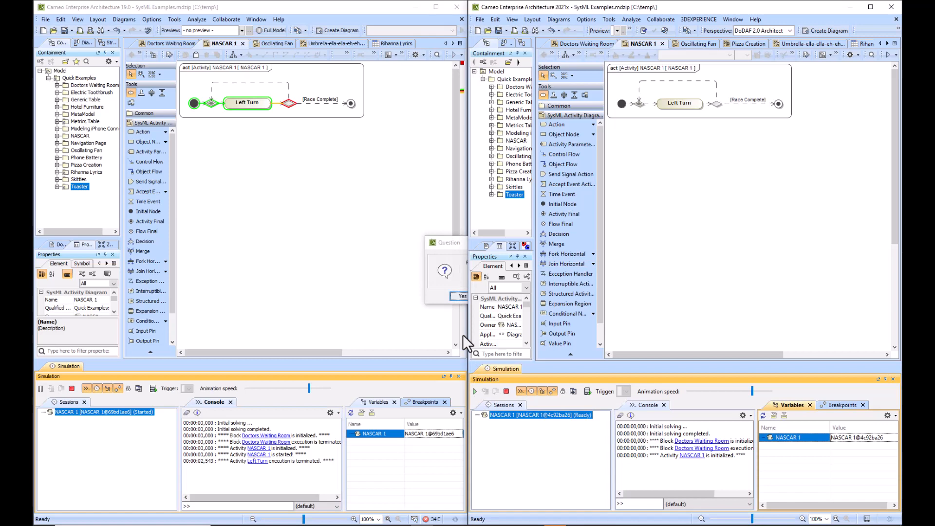
click(460, 297)
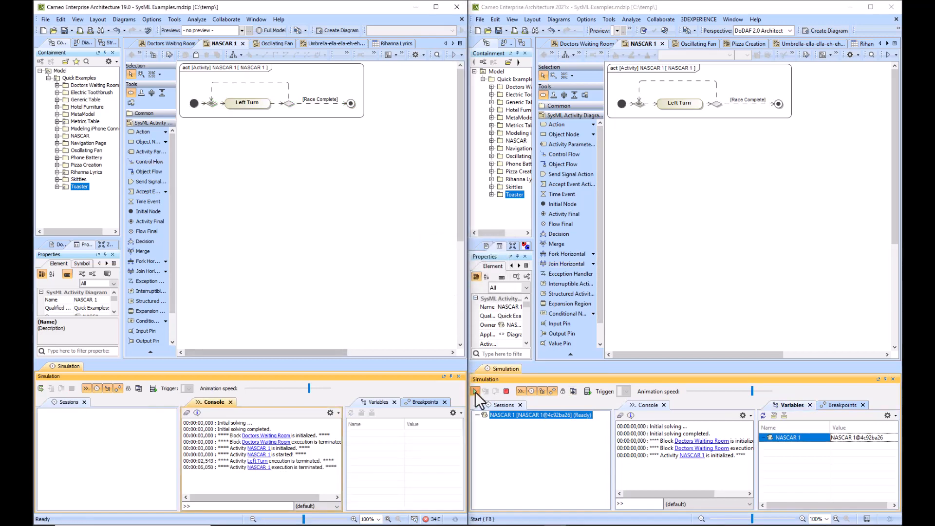
click(475, 391)
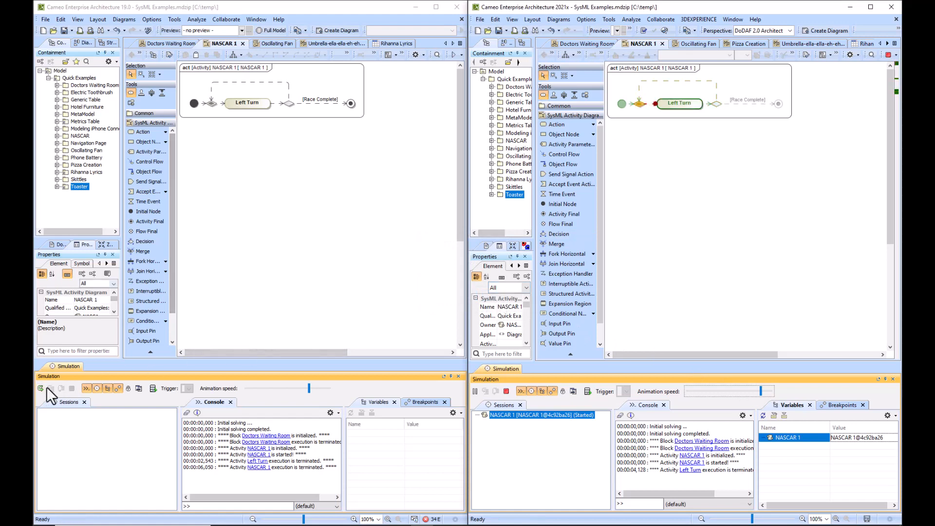
Loop the race by answering No, then confirm Race Complete in both versions.
click(40, 388)
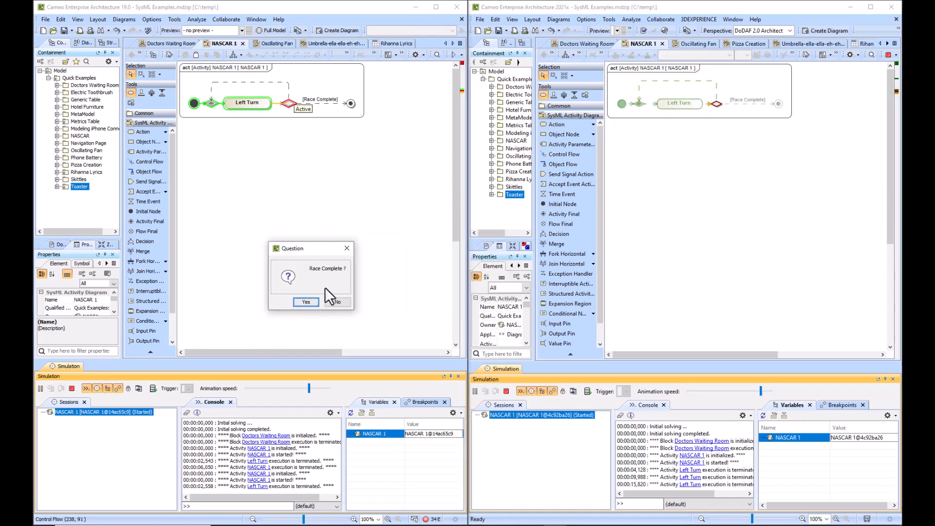
click(306, 302)
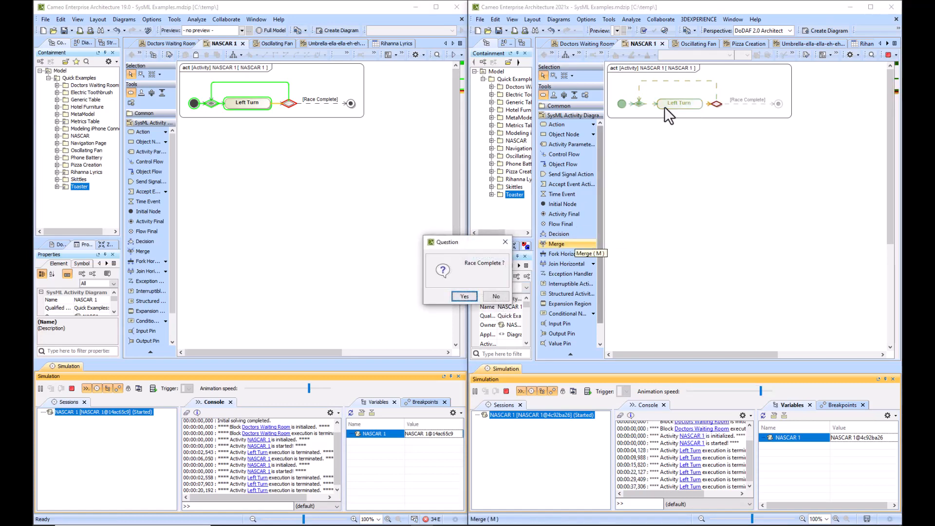
mouse_move(573, 254)
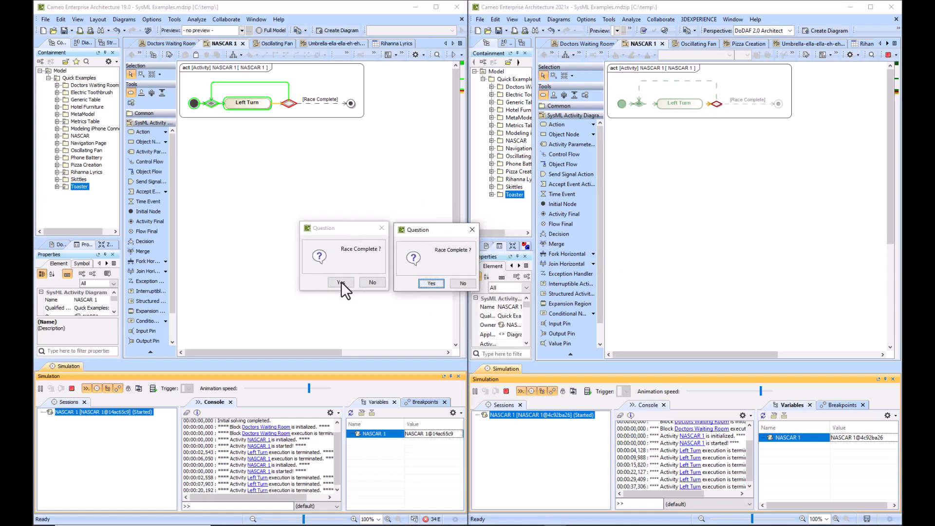
click(431, 282)
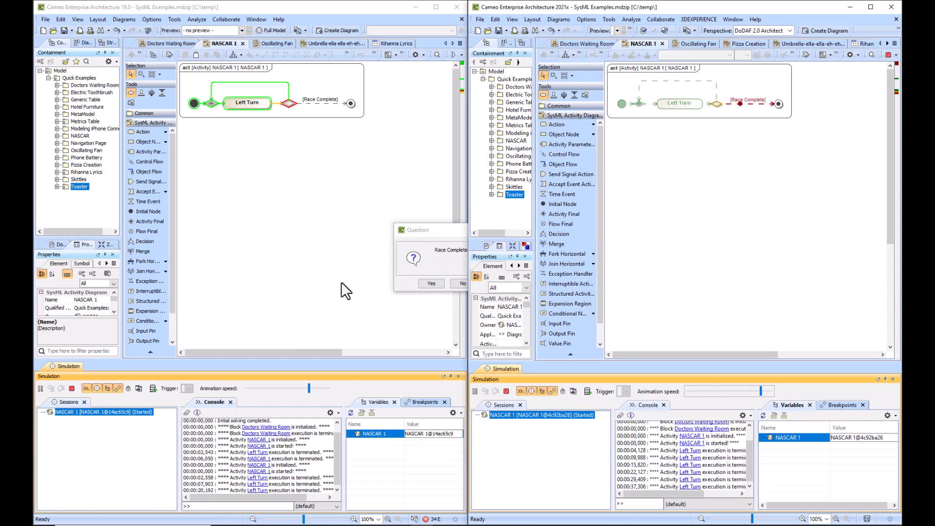
click(431, 283)
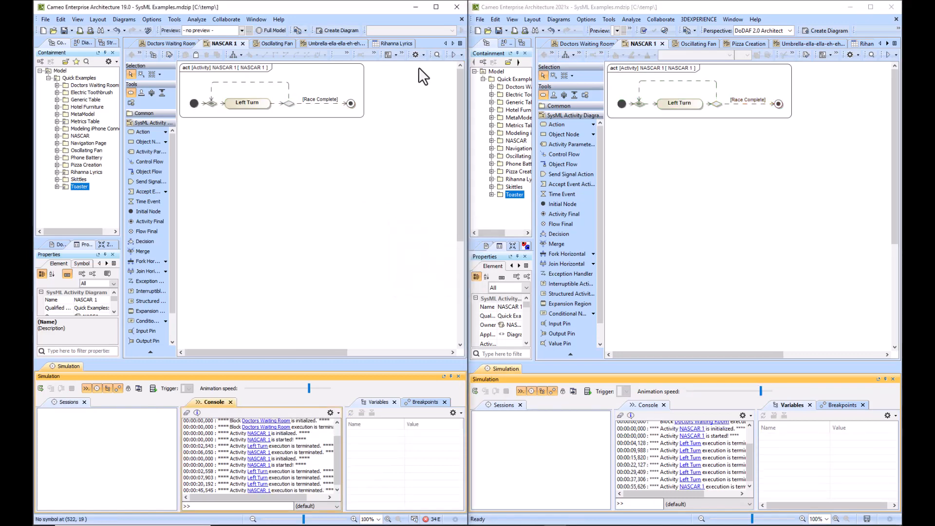
Load and start the Oscillating Fan state machine simulation in both versions.
click(273, 43)
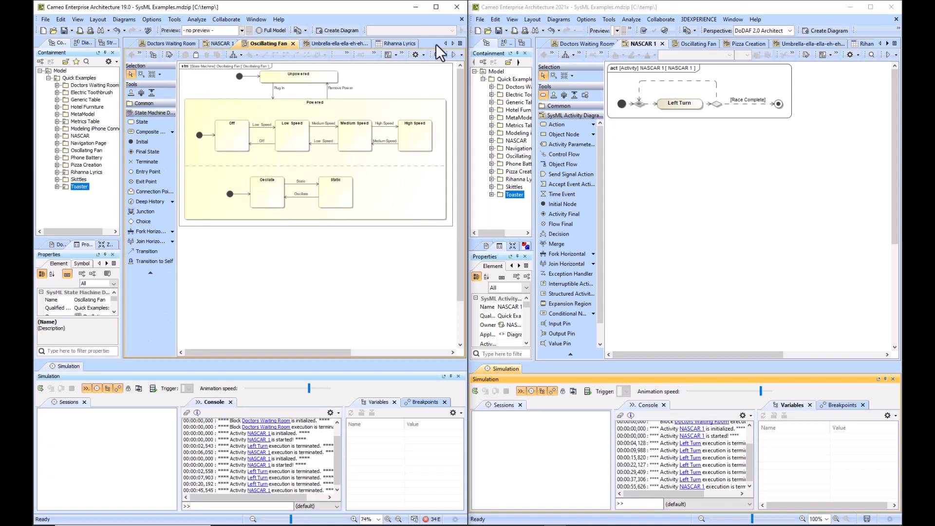
click(688, 44)
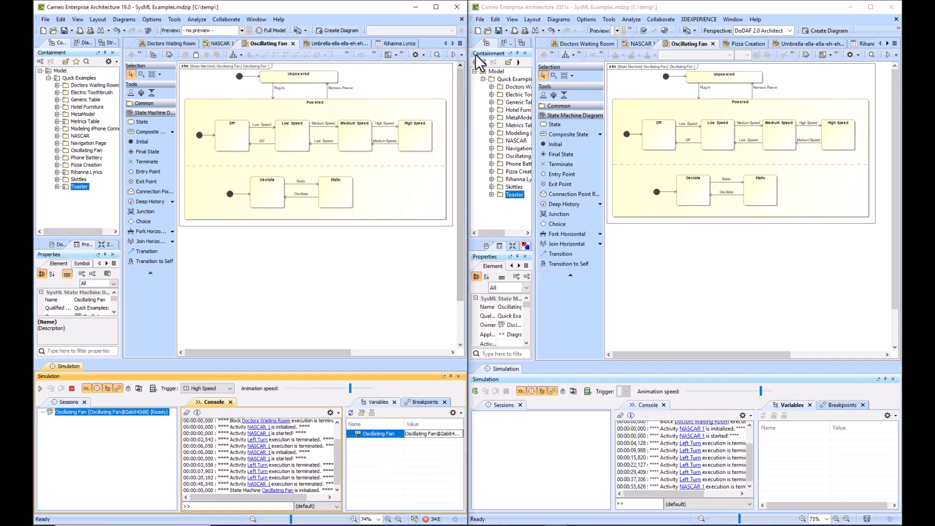
click(475, 391)
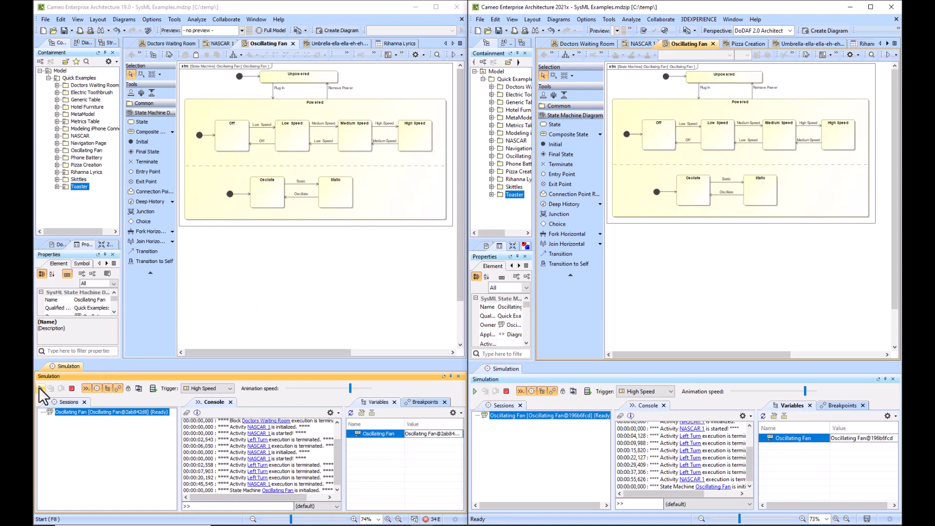
click(41, 388)
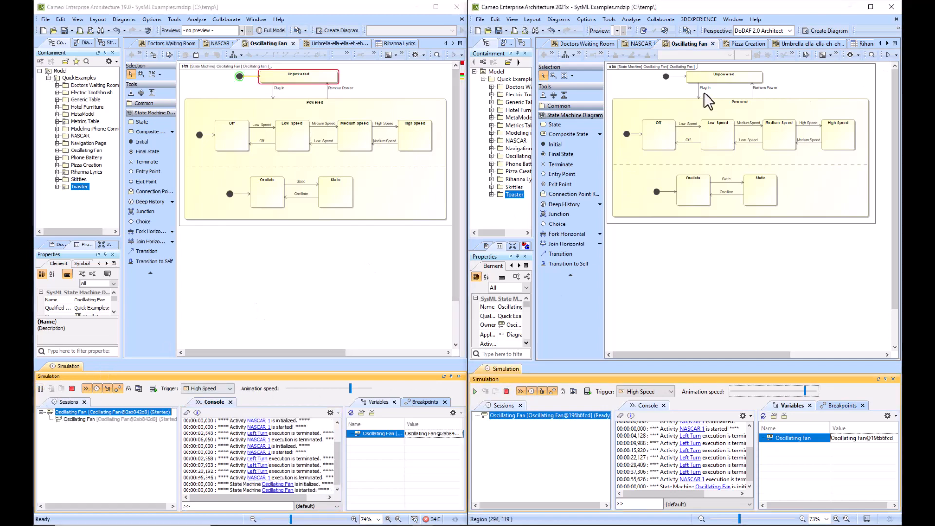
click(560, 254)
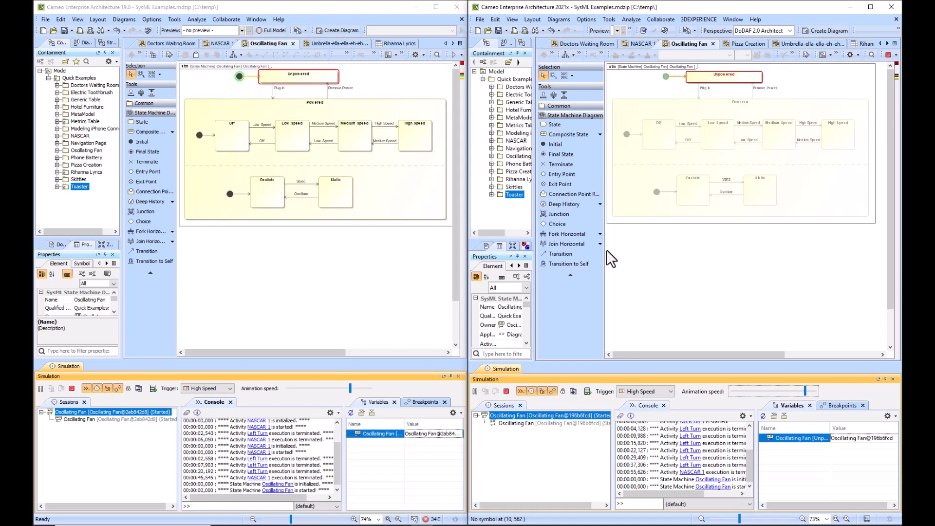
Plug in both fans, switch to Low Speed, and send the Static event.
click(232, 389)
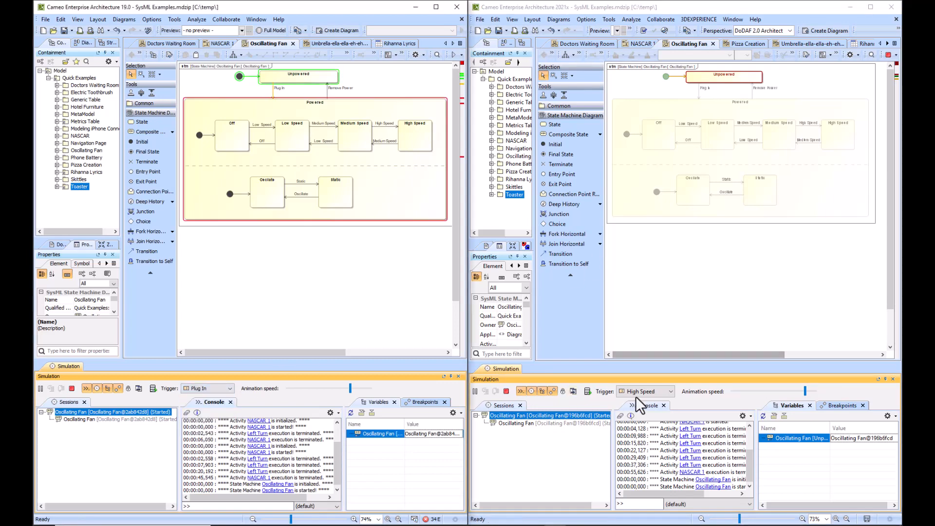
click(673, 391)
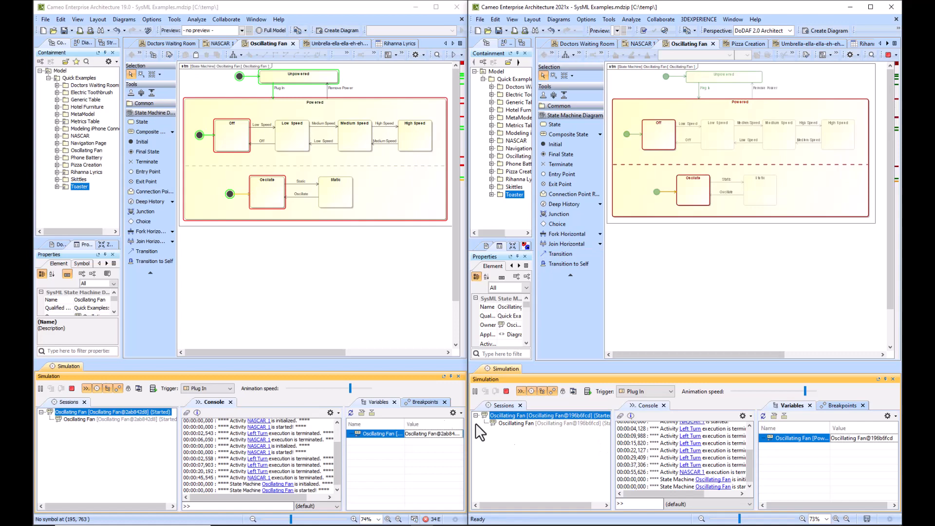
click(207, 388)
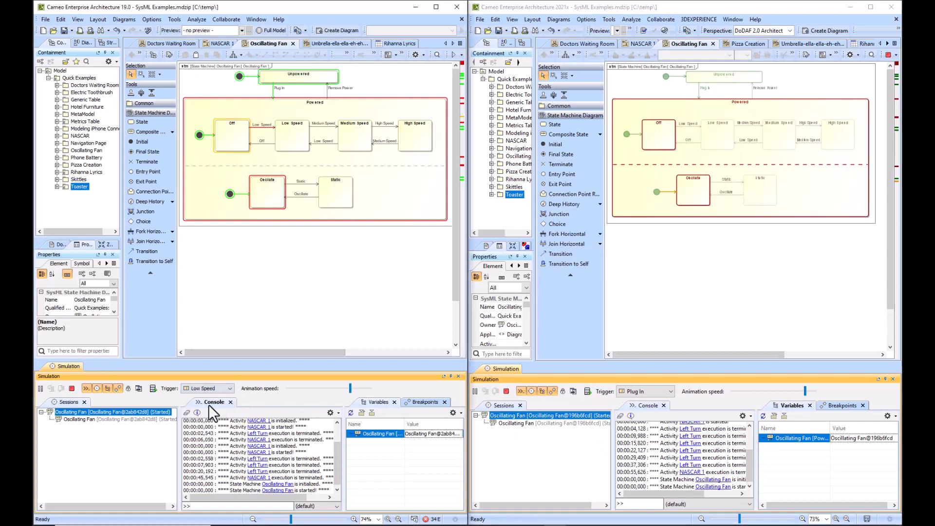
click(646, 391)
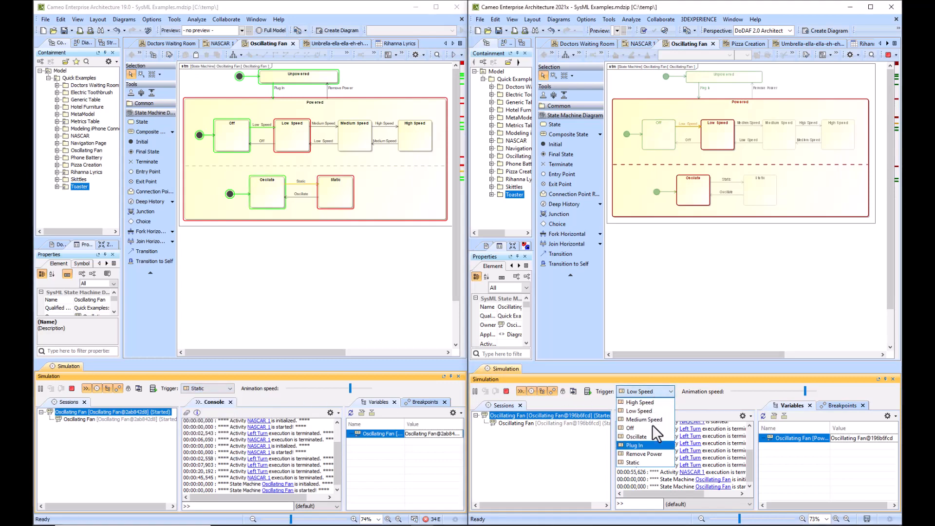
mouse_move(633, 462)
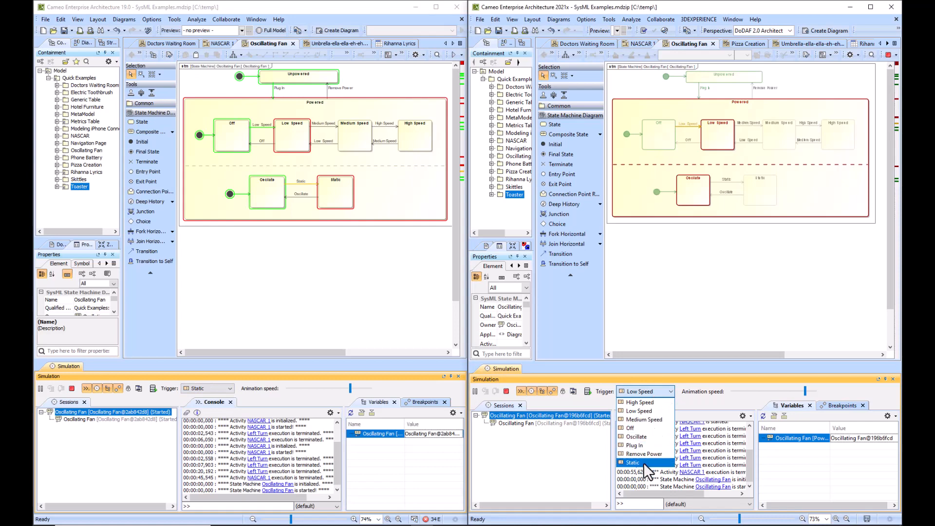
click(635, 463)
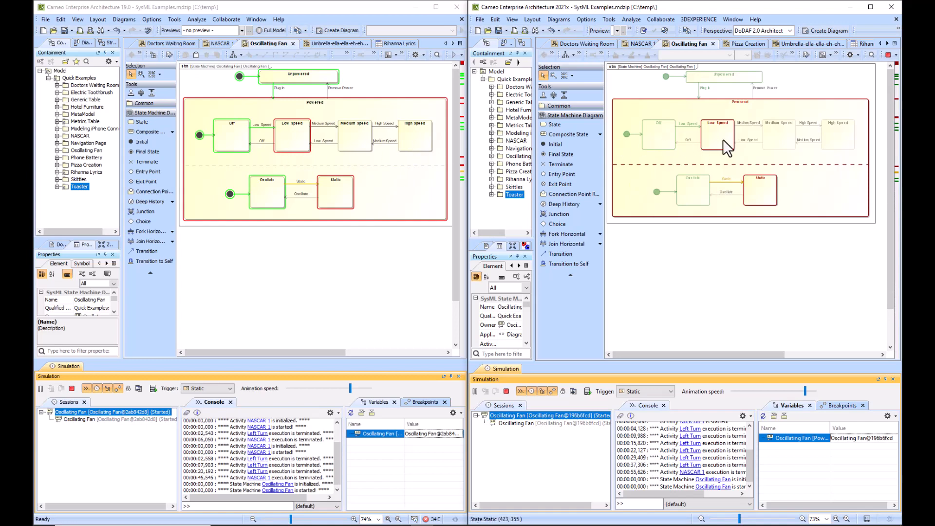
mouse_move(725, 125)
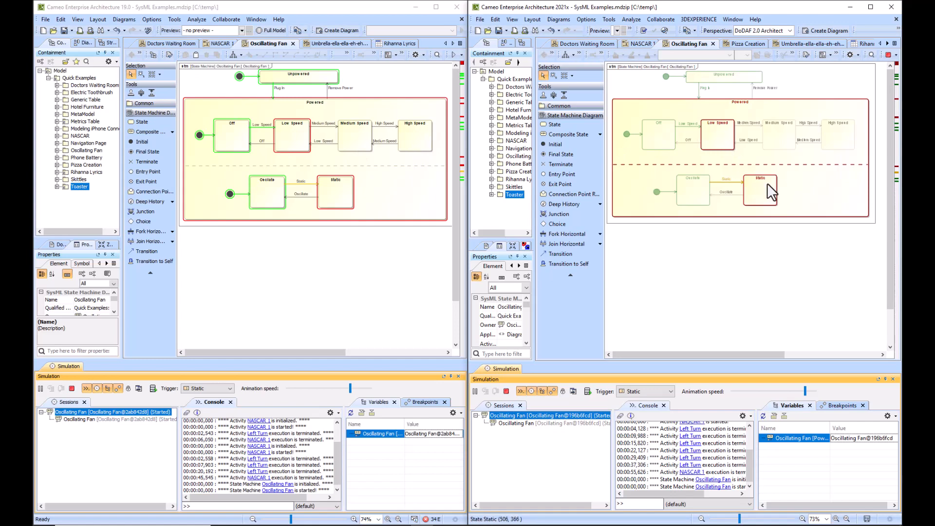
mouse_move(772, 194)
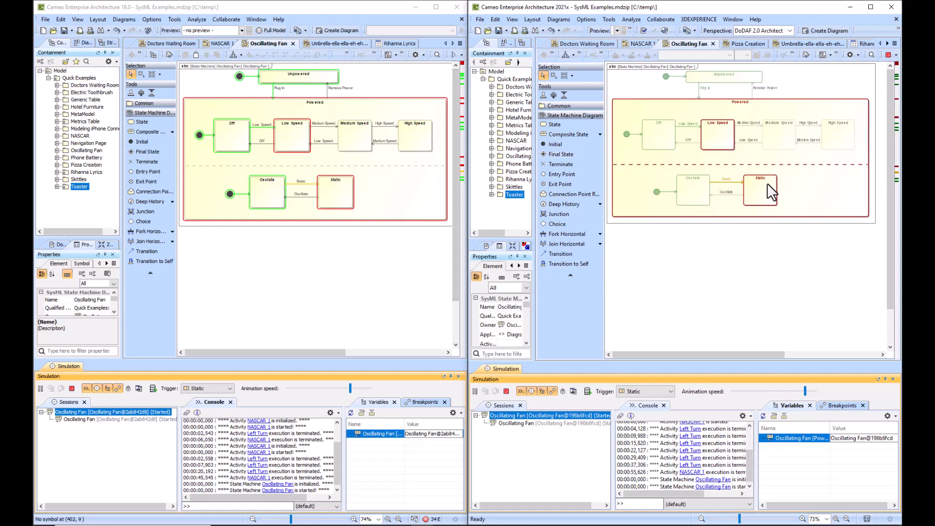
mouse_move(332, 53)
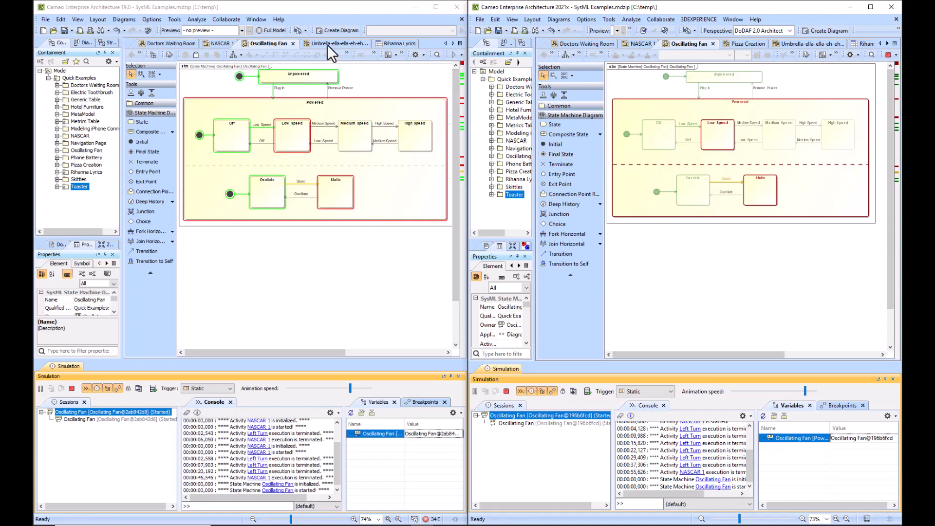
Simulate Umbrella Rev4 in 19.0, ending the fan run and answering Yes to four conditions.
click(337, 43)
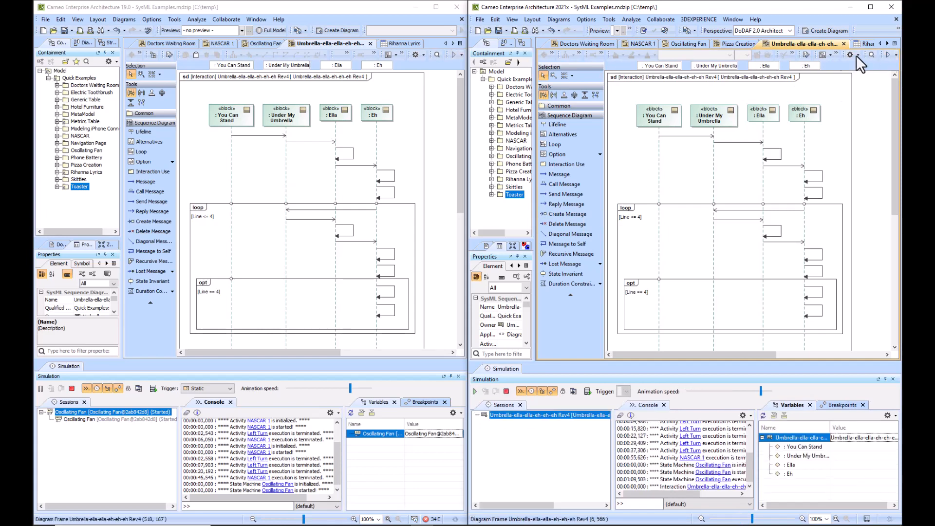
click(456, 54)
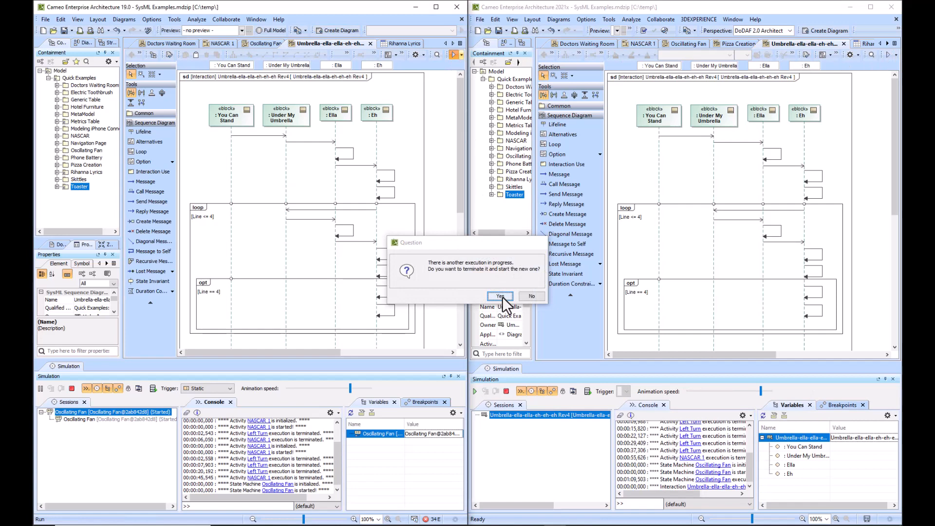
click(500, 297)
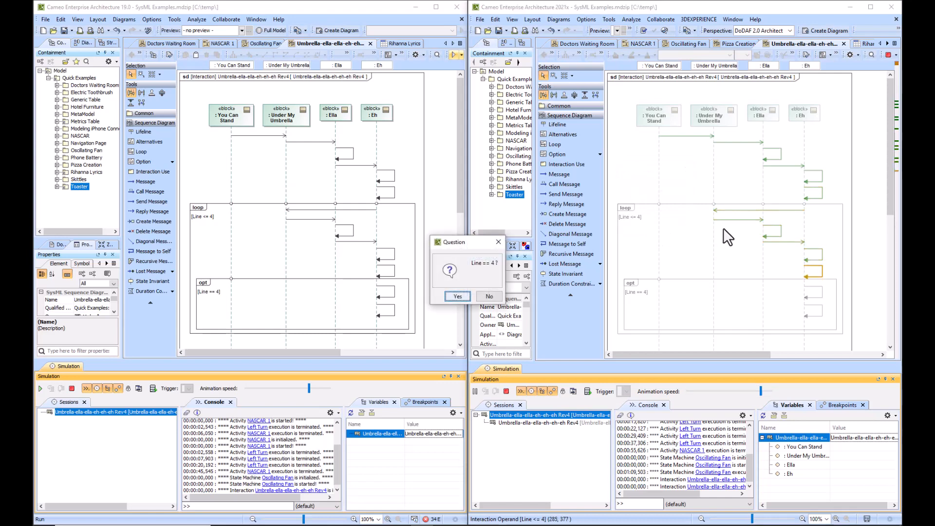
click(457, 297)
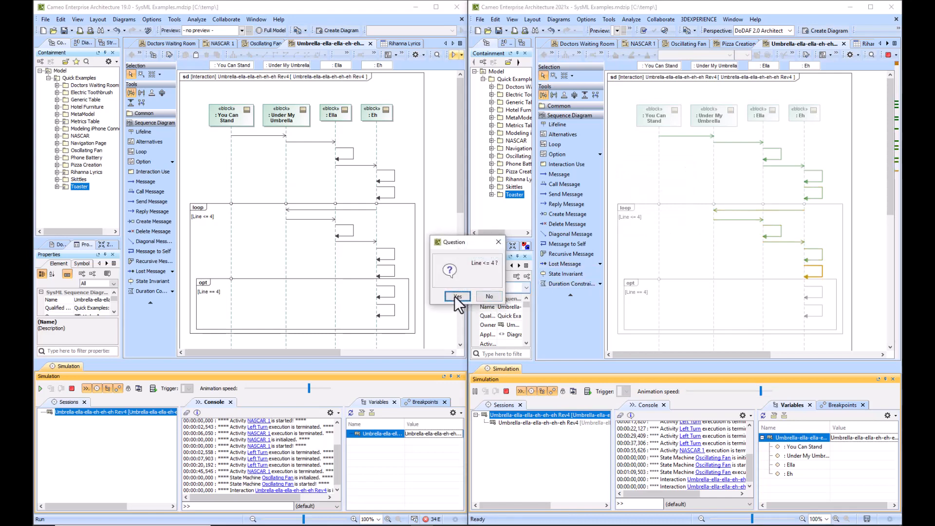
click(457, 296)
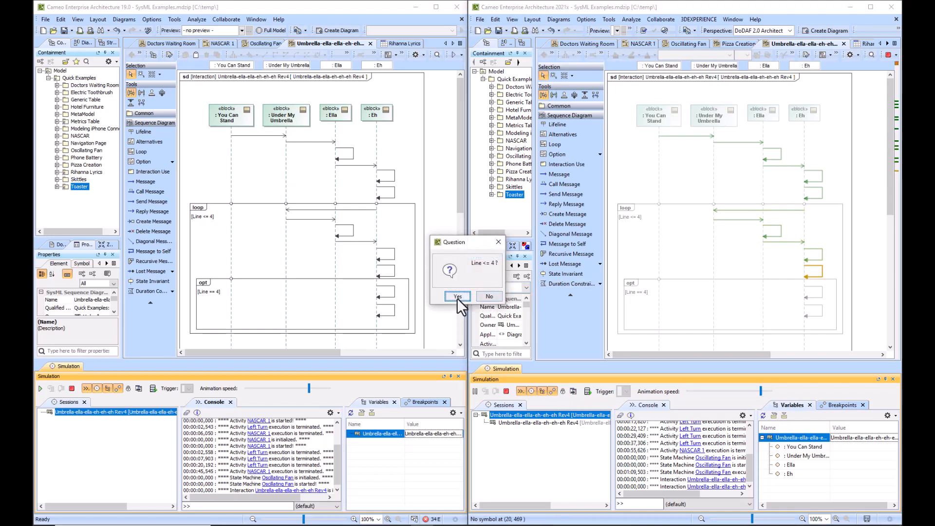
click(457, 297)
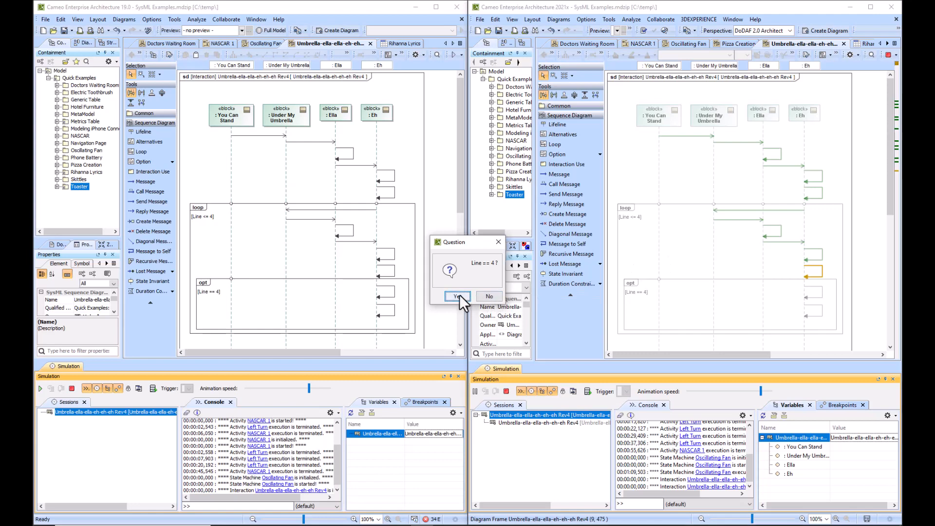
click(457, 297)
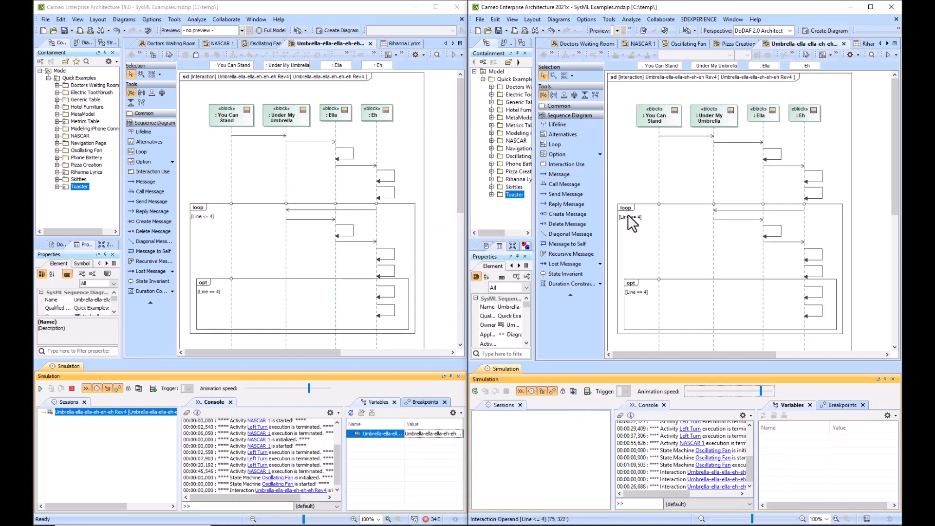
mouse_move(631, 295)
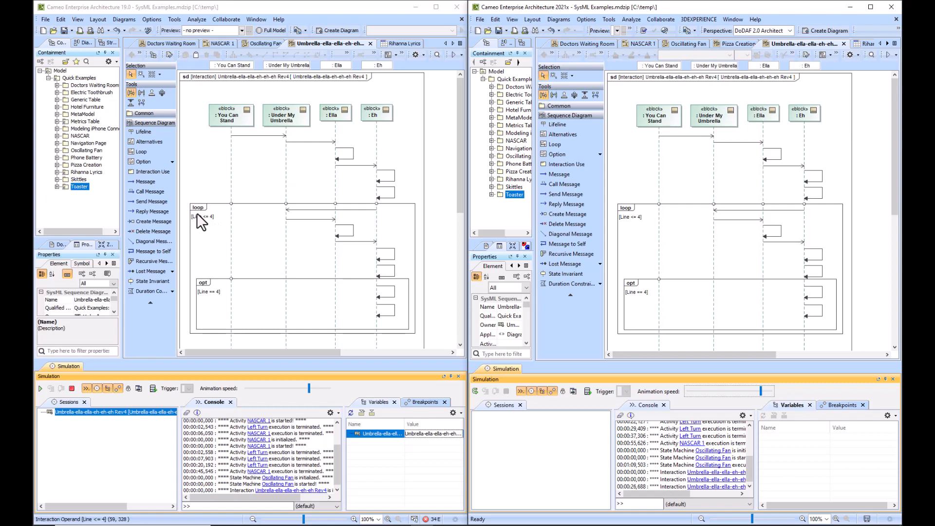
Select the [Line <= 4] guard as the runs finish, then view the Rihanna Lyrics table.
click(72, 388)
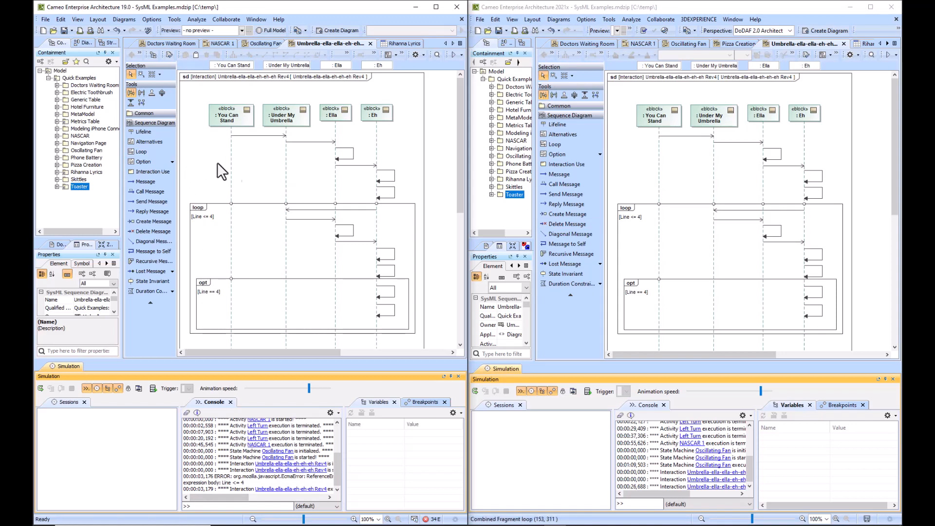
mouse_move(644, 230)
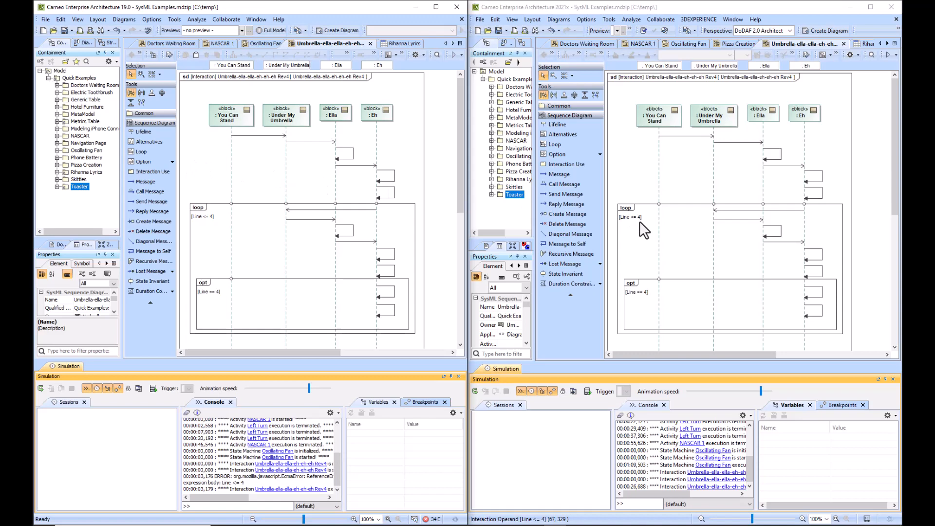
mouse_move(639, 229)
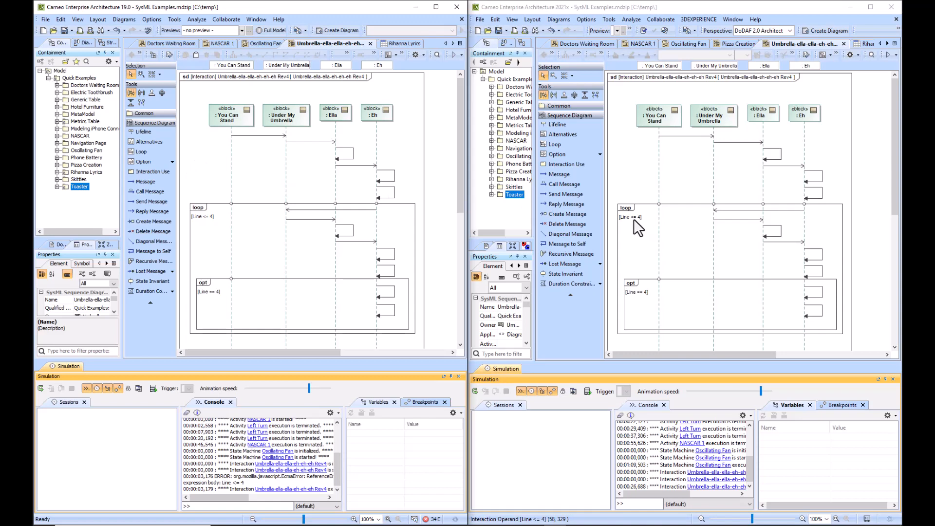
mouse_move(638, 198)
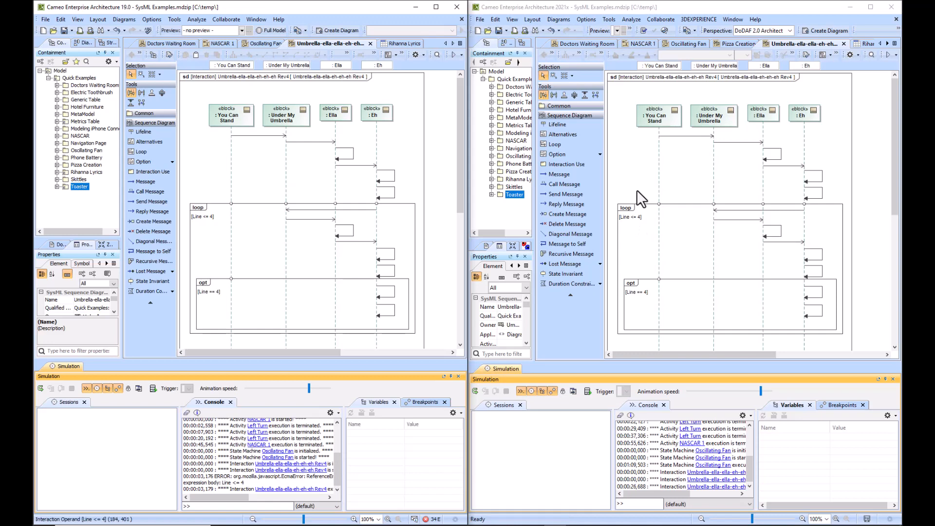
mouse_move(629, 197)
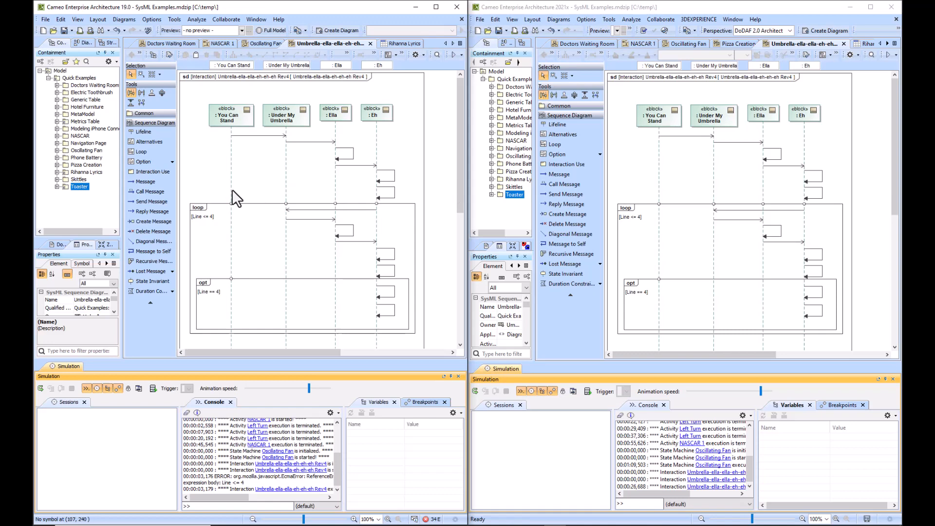
mouse_move(213, 188)
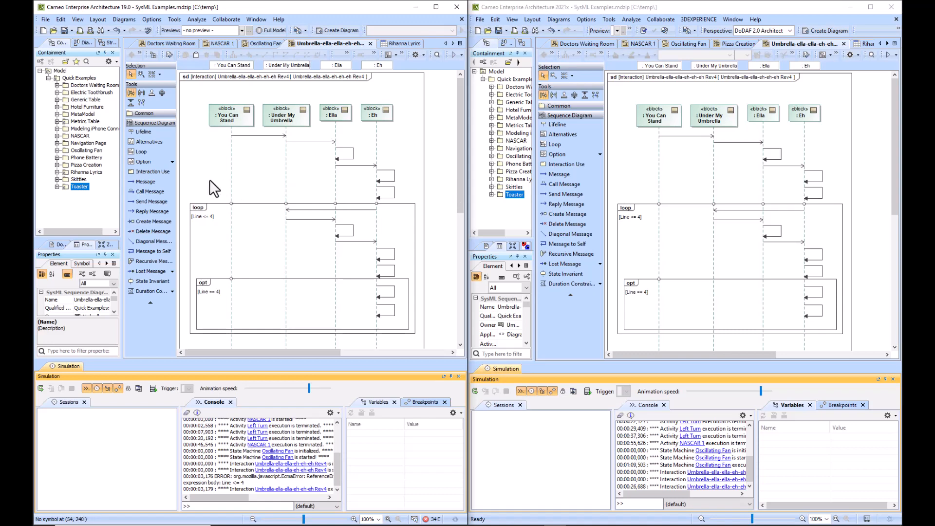
mouse_move(755, 477)
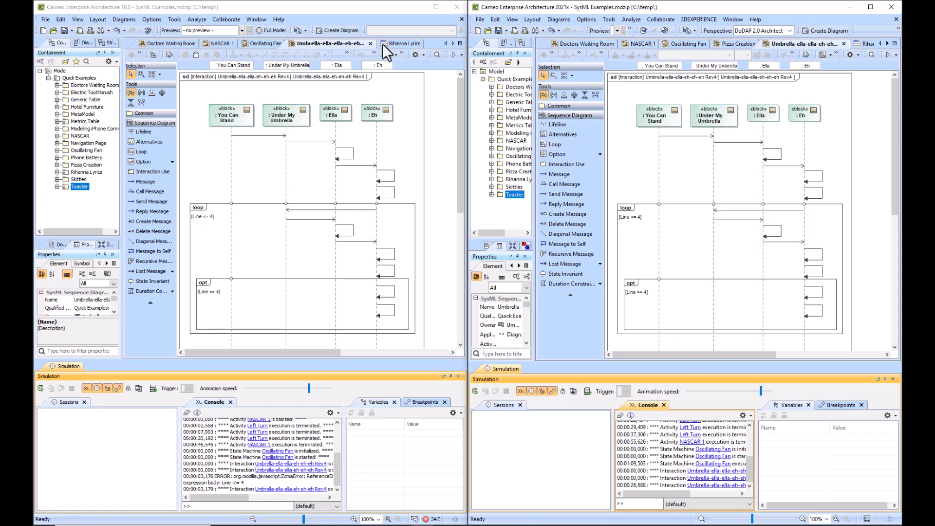
click(388, 42)
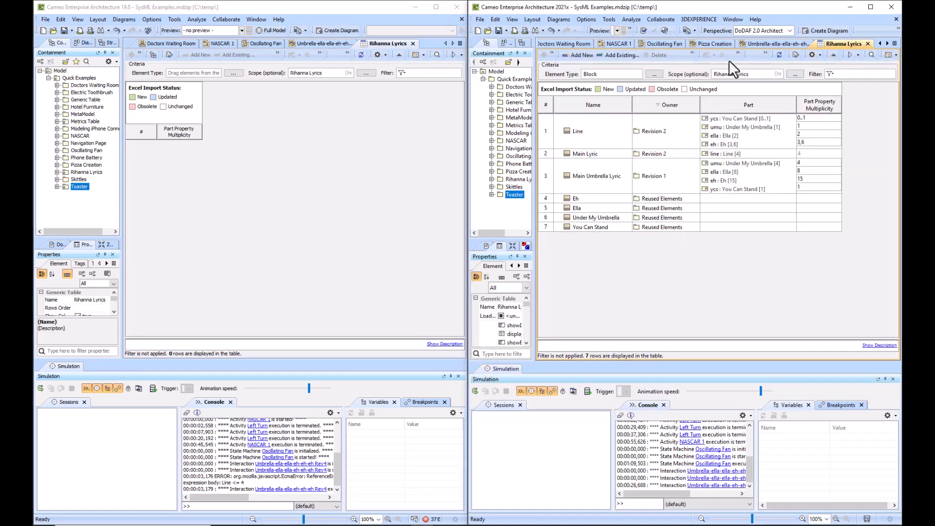
mouse_move(500, 98)
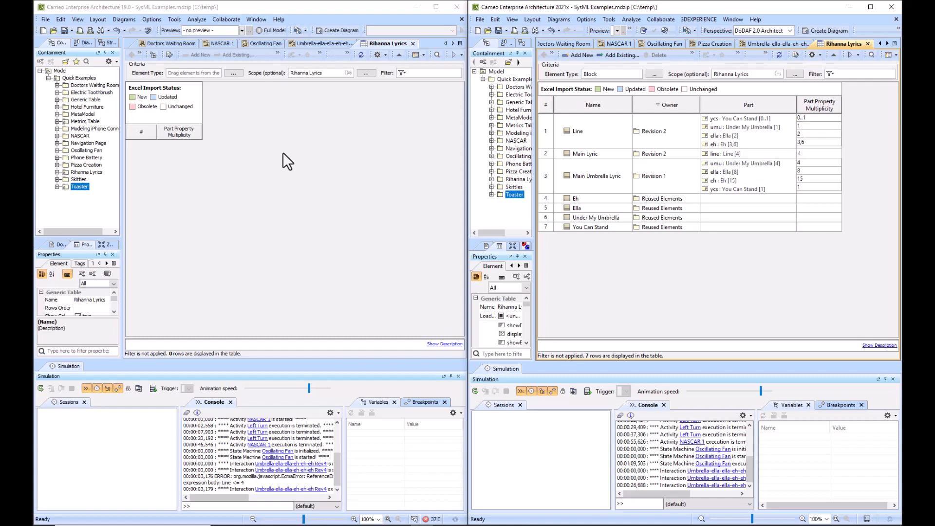
mouse_move(57, 66)
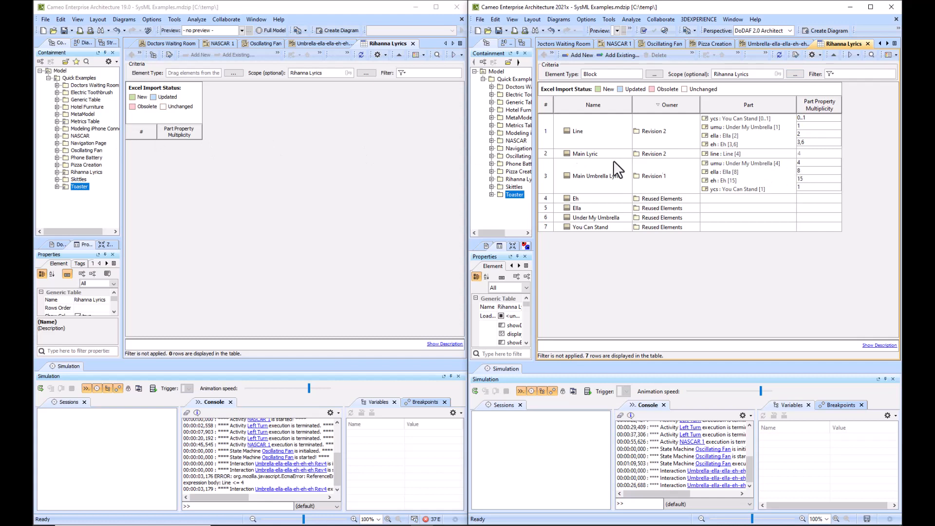
mouse_move(186, 149)
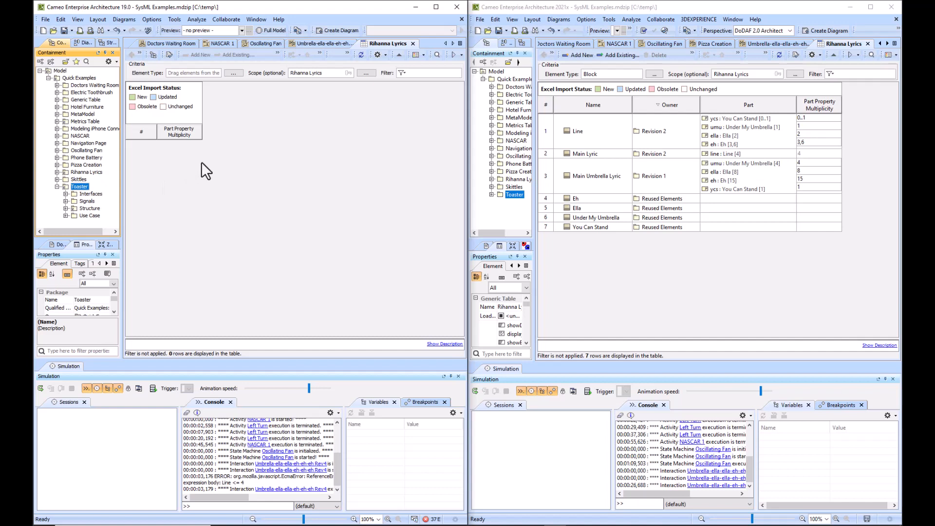
mouse_move(62, 125)
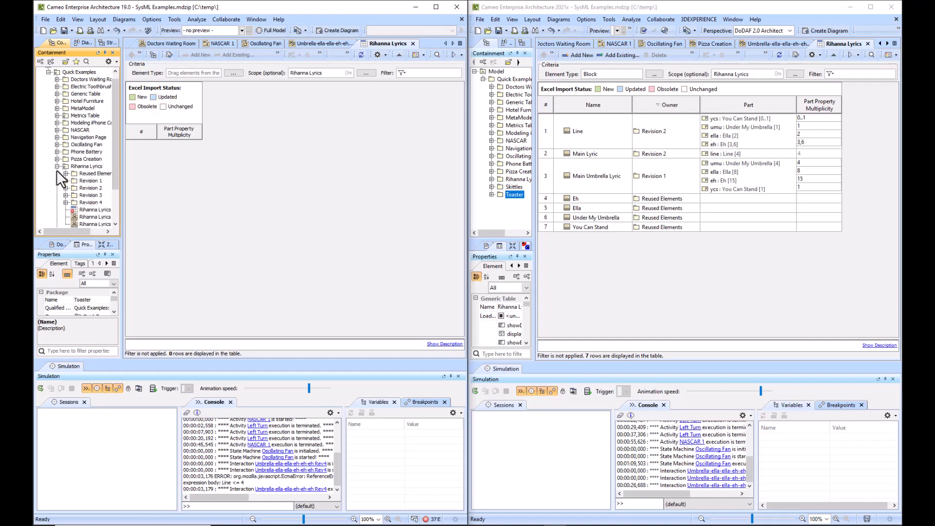
Collapse the Rihanna Lyrics and Toaster Context packages in the 19.0 Containment tree.
click(51, 186)
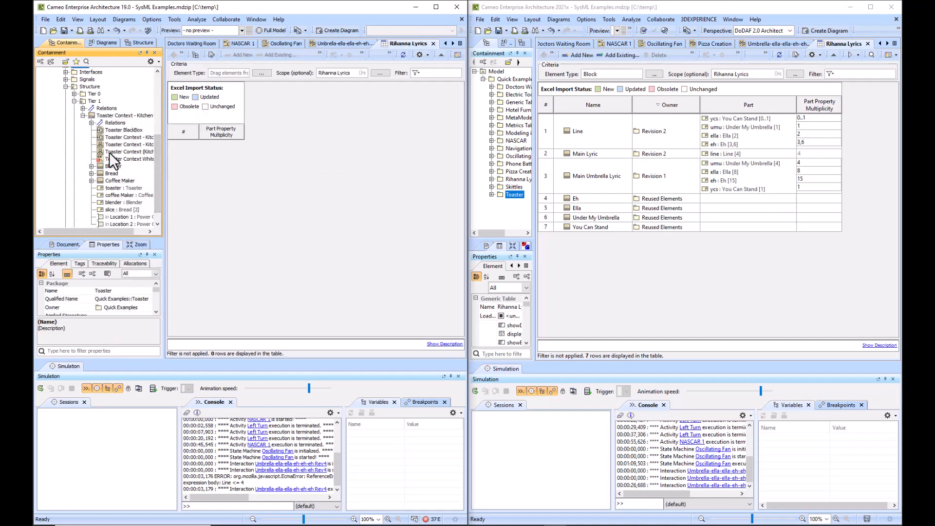
click(92, 123)
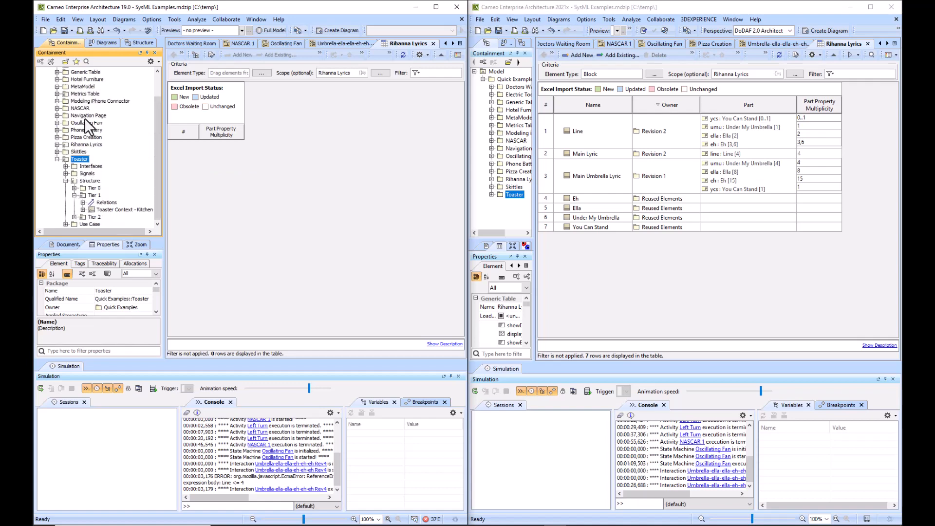
mouse_move(398, 228)
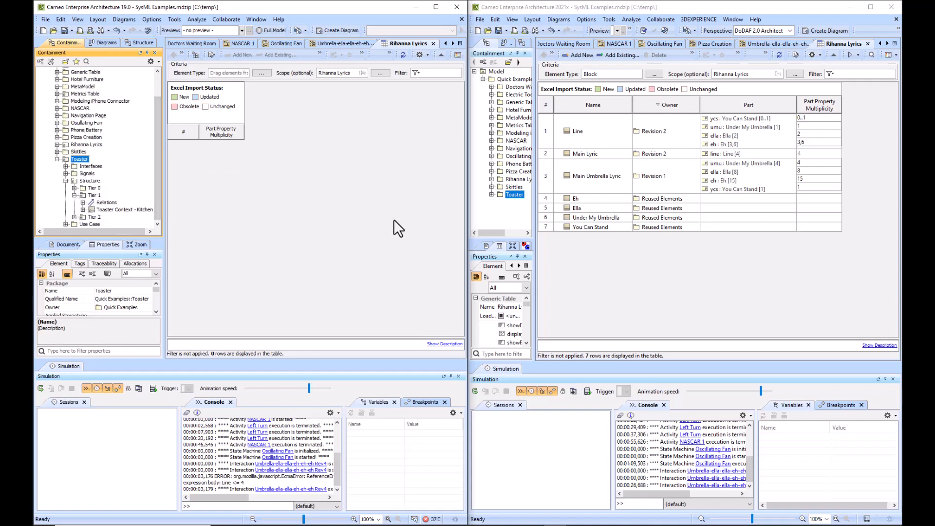